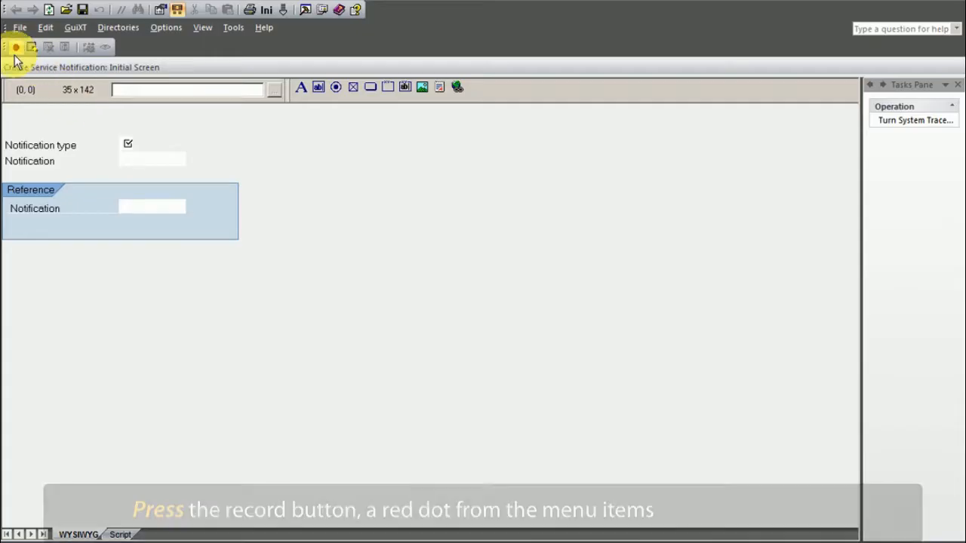
- Record a service notification entry in SAP, declining new dates, then stop recording
click(16, 47)
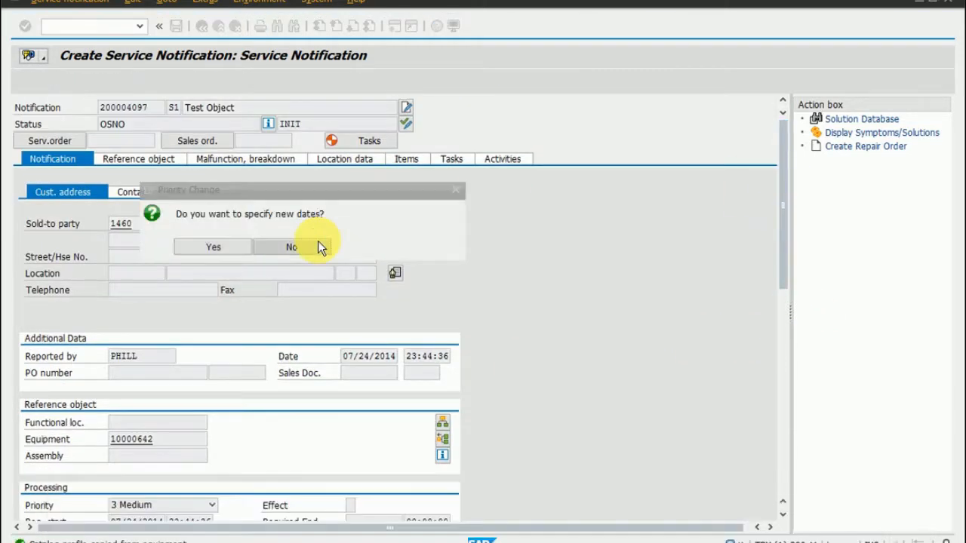
click(292, 247)
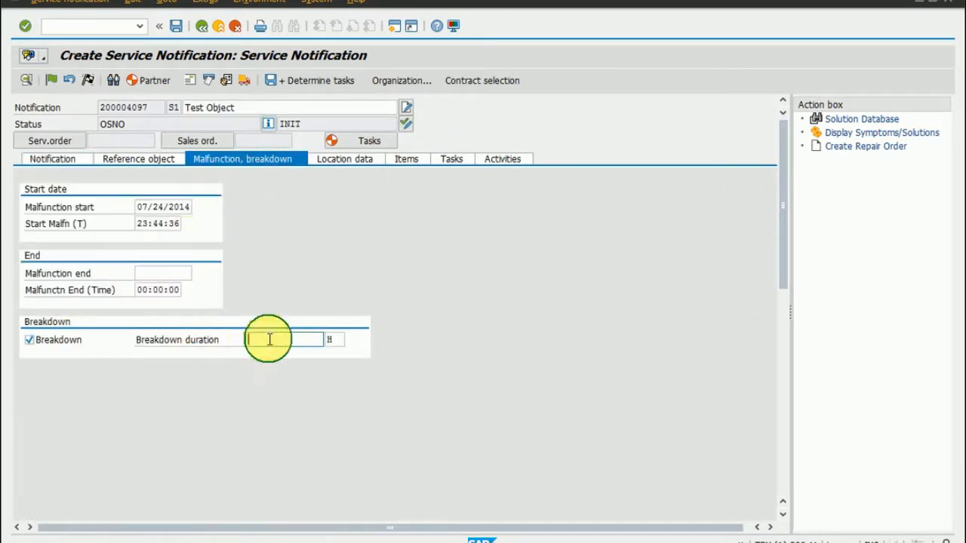
click(344, 158)
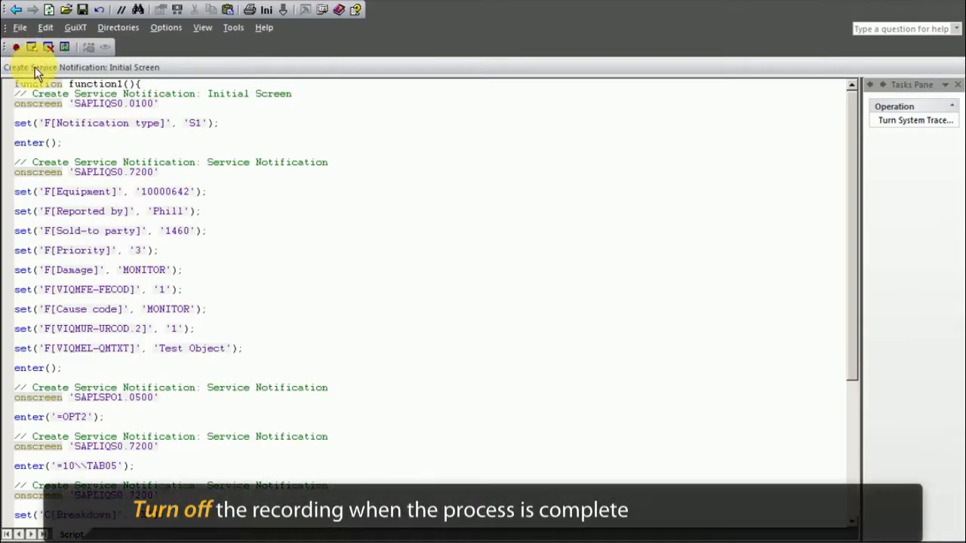
- Rename function1 to createNotification, save the script under a new name, and show the layout
double_click(91, 83)
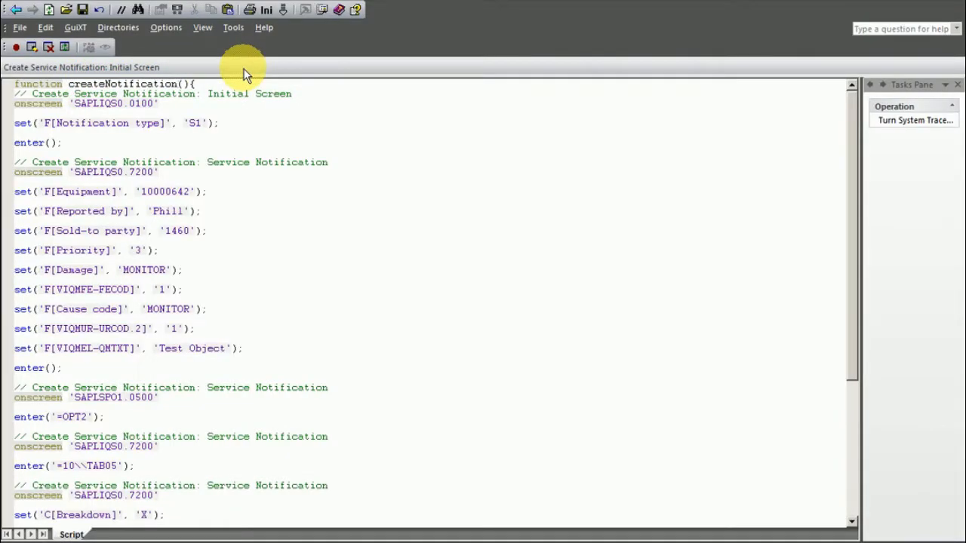
click(19, 27)
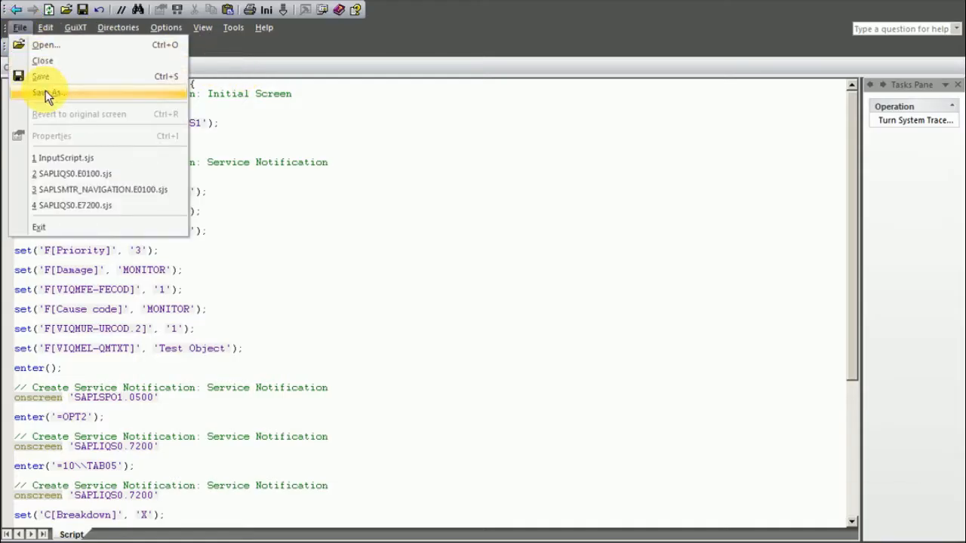
click(48, 92)
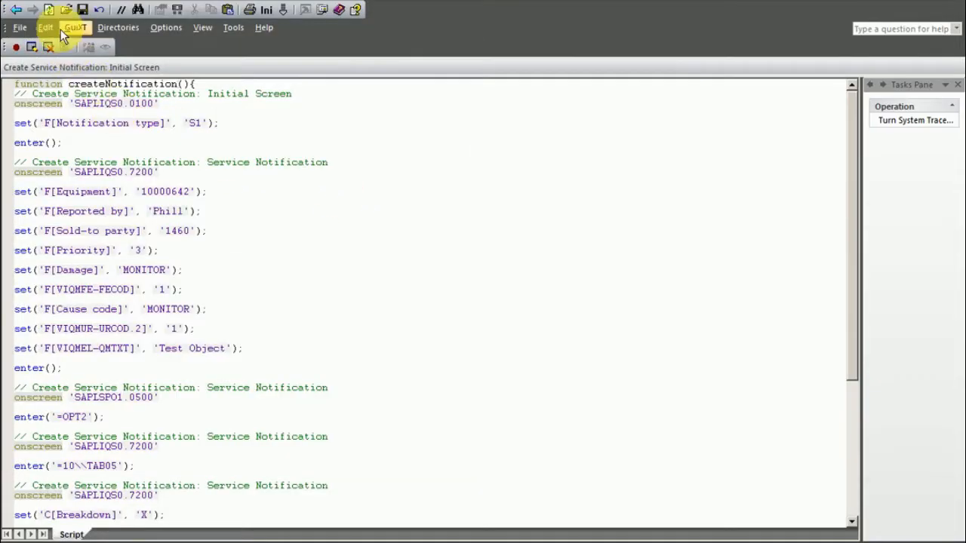
click(77, 534)
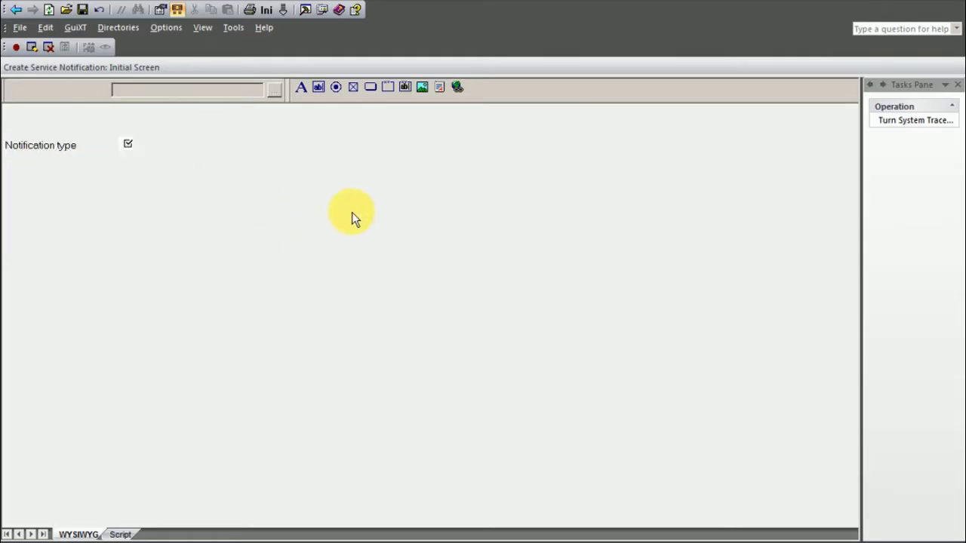
- Draw a 'Quick Notification' pushbutton below Notification type that processes createNotification
drag(61, 185, 166, 230)
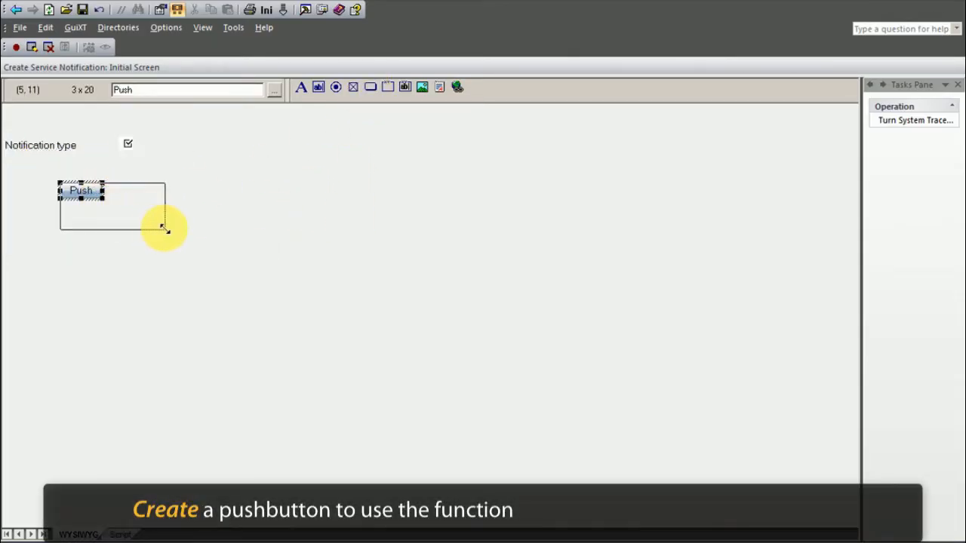
right_click(81, 191)
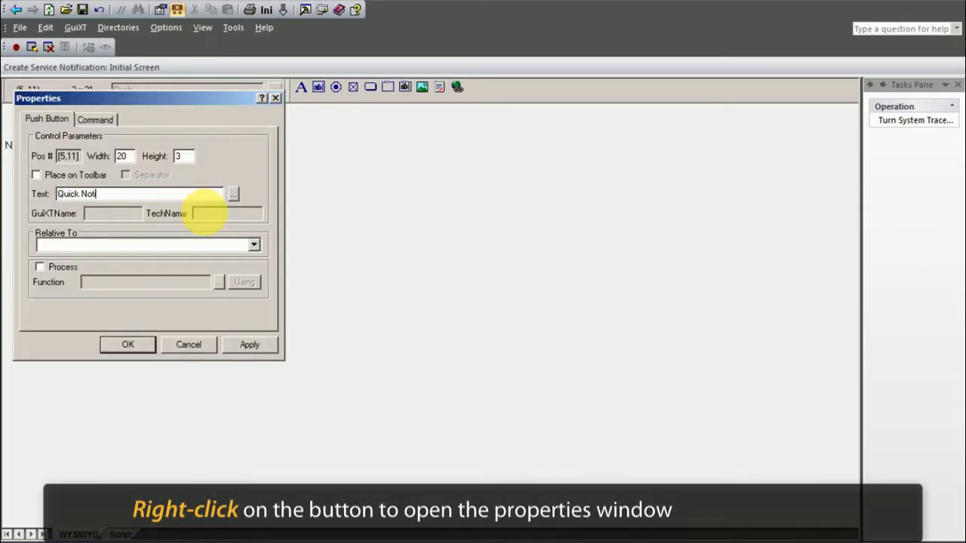
text(fication)
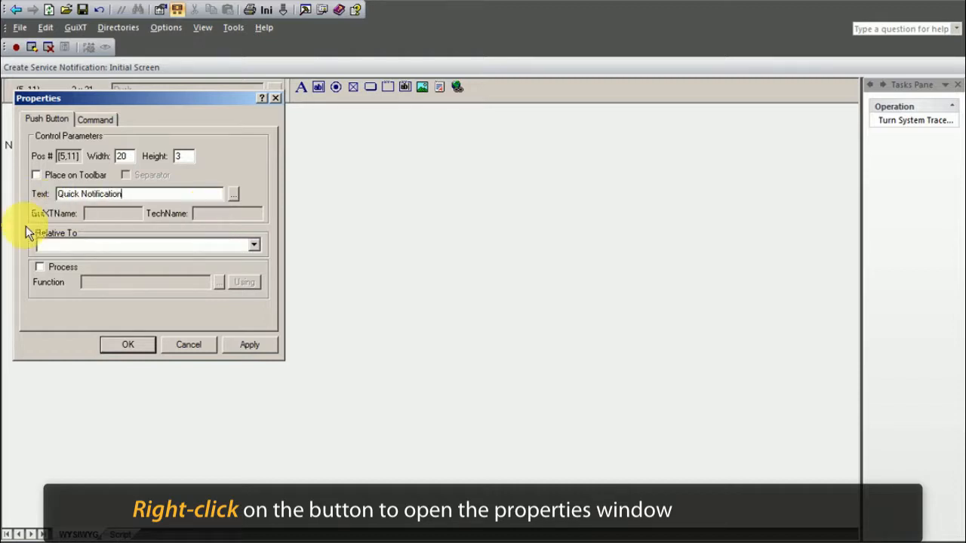
text(createNotification)
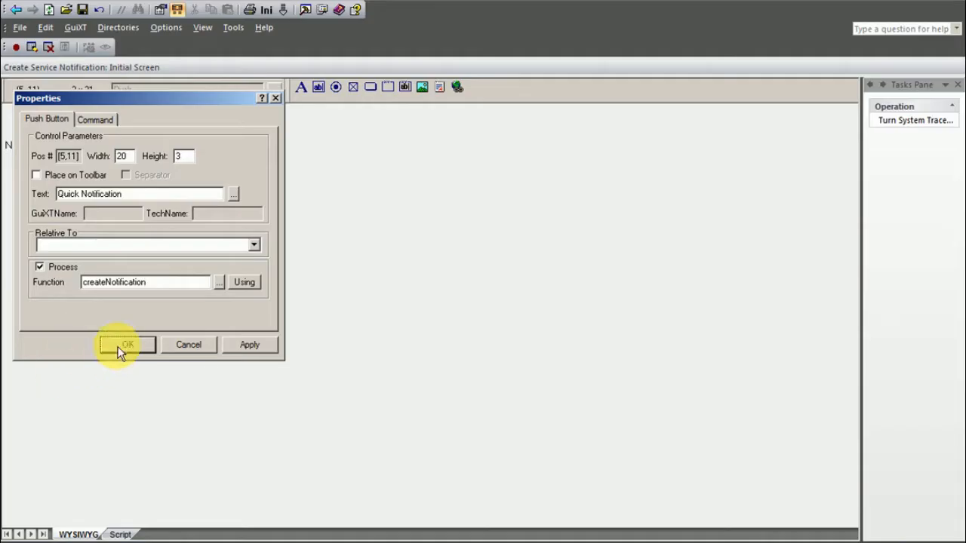
click(126, 345)
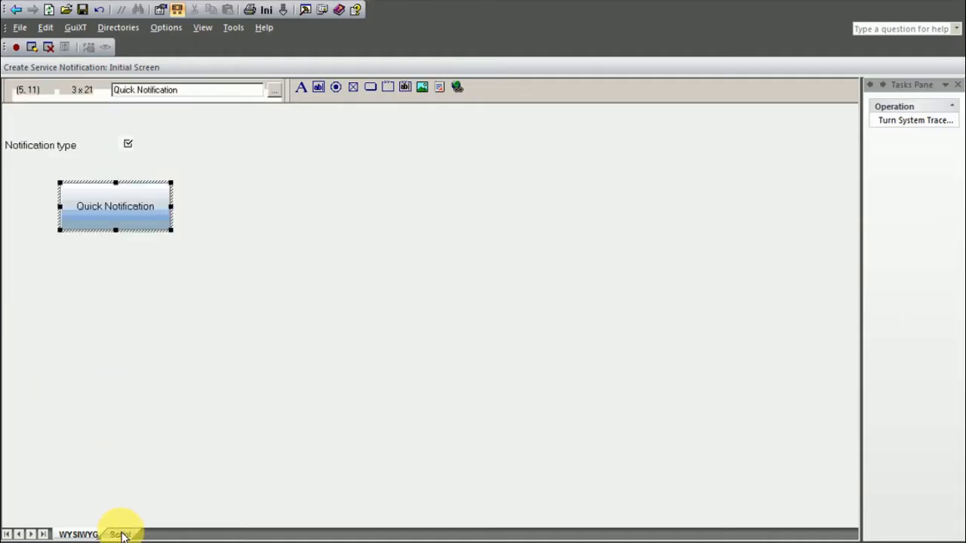
- Change the script's load() line to load notificationFunctions.sjs
click(120, 534)
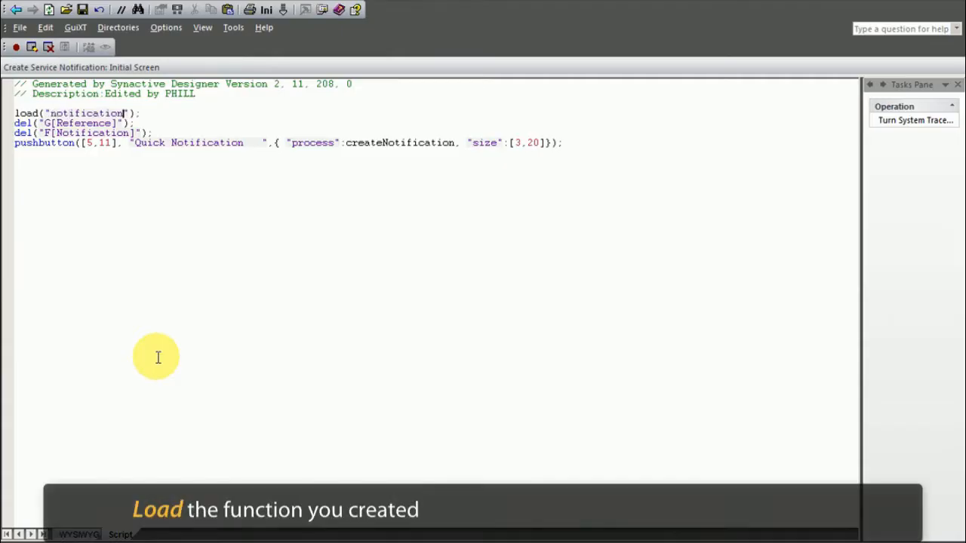
text(Functions.sjs)
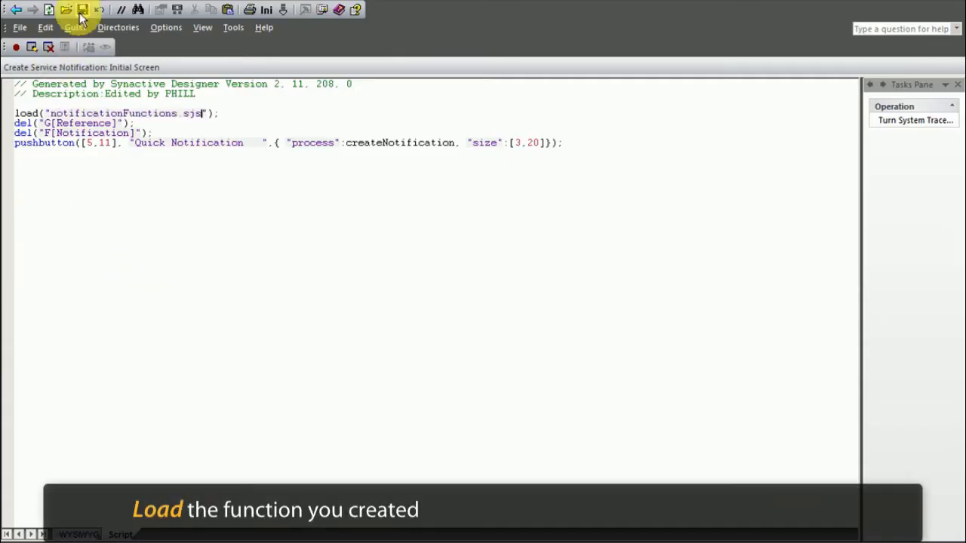